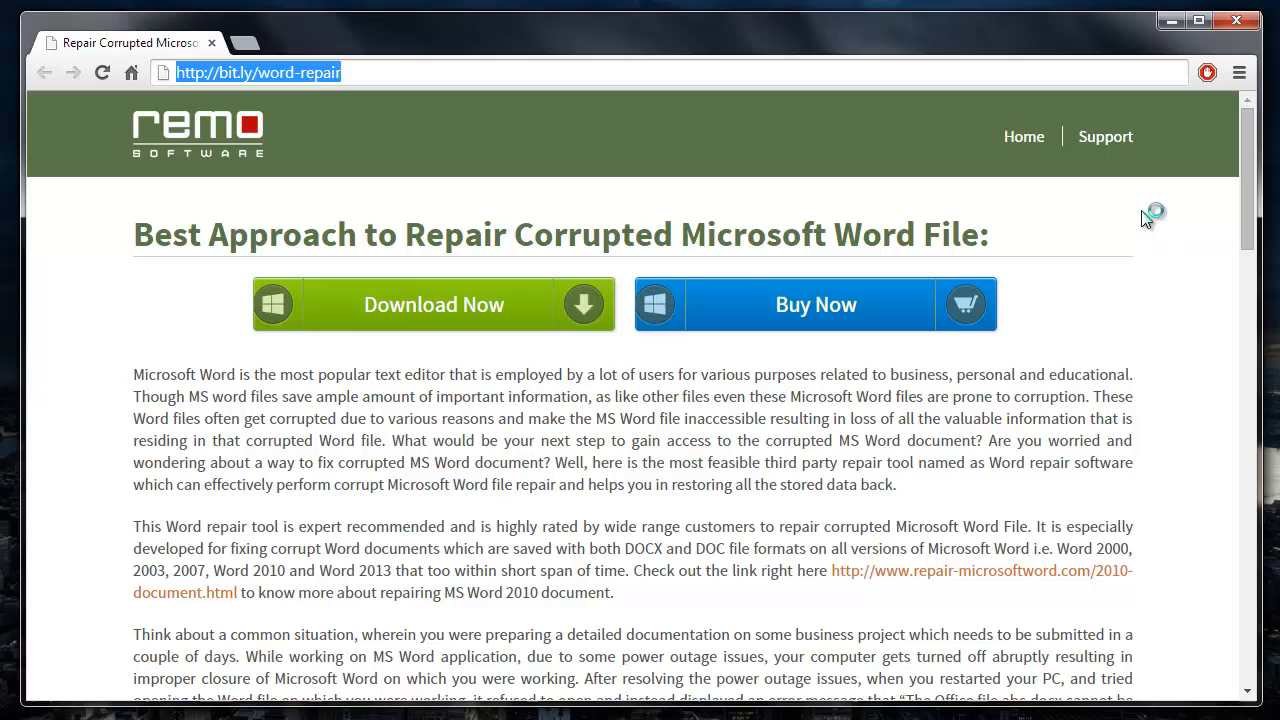
{"action": "mouse_move", "coordinate": [1150, 225]}
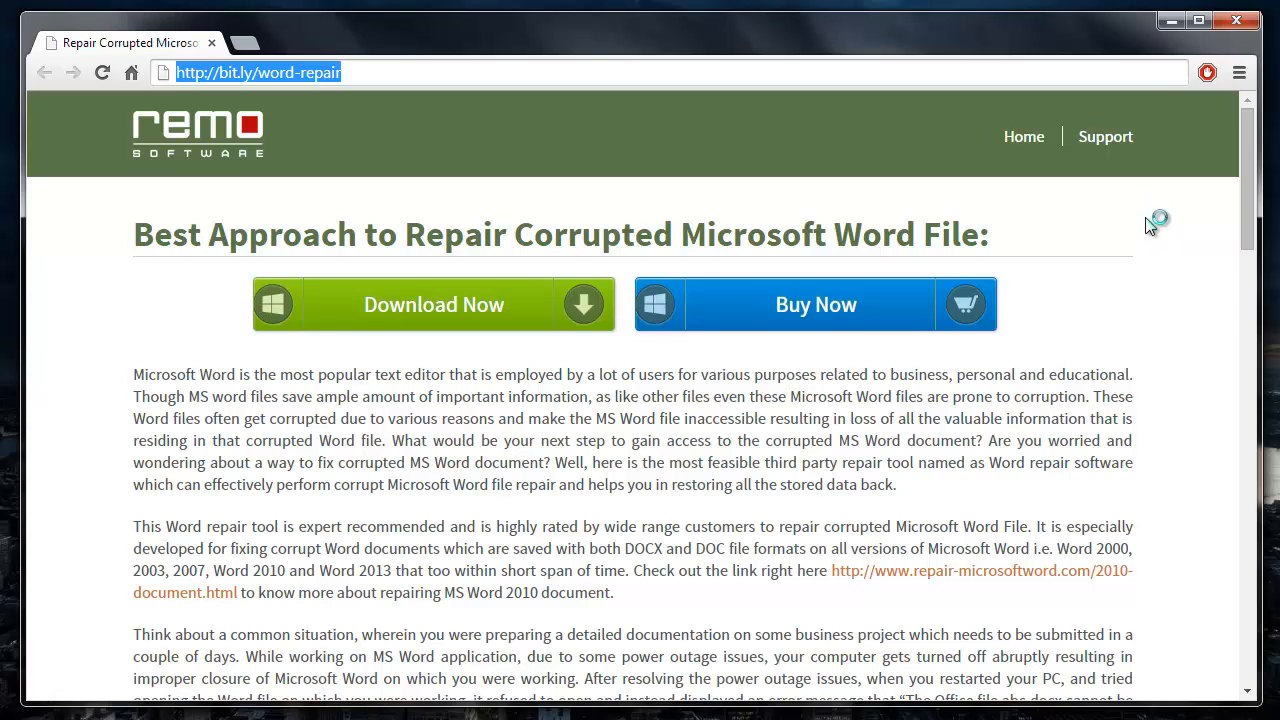
{"action": "mouse_move", "coordinate": [497, 337]}
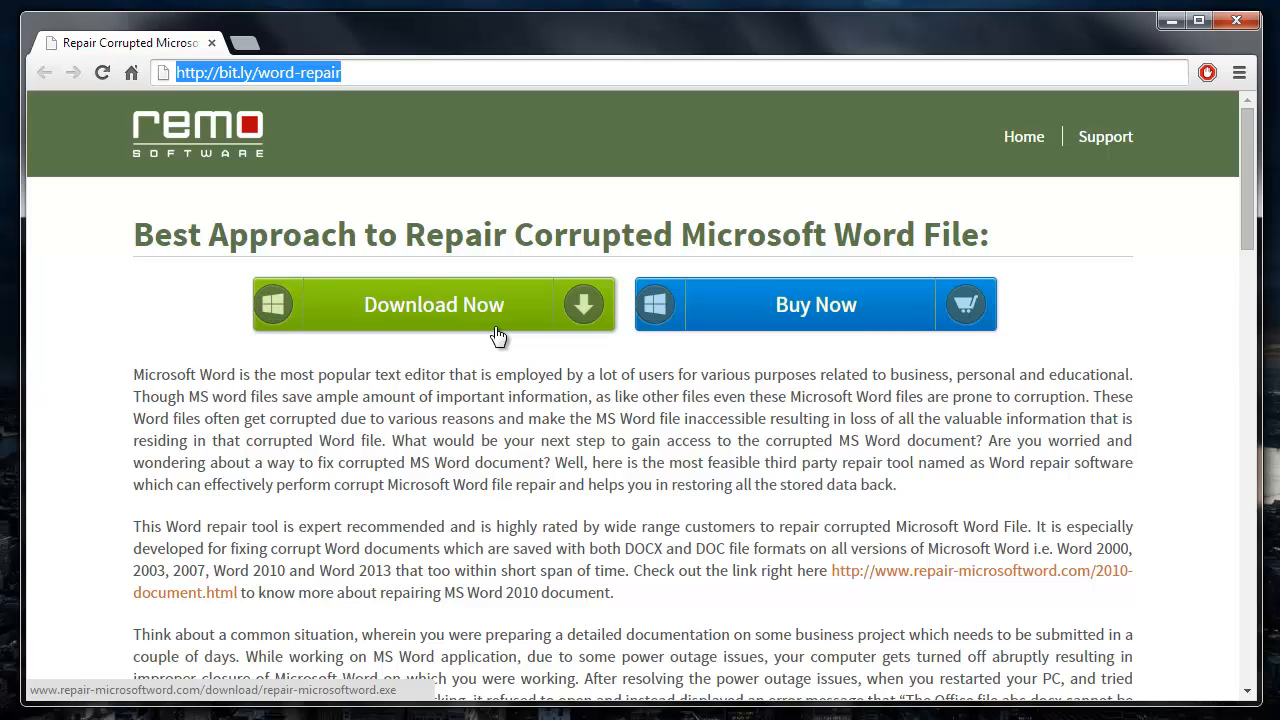
Download the Remo Repair Word installer from the Remo repair page in Chrome
{"action": "left_click", "coordinate": [1197, 20]}
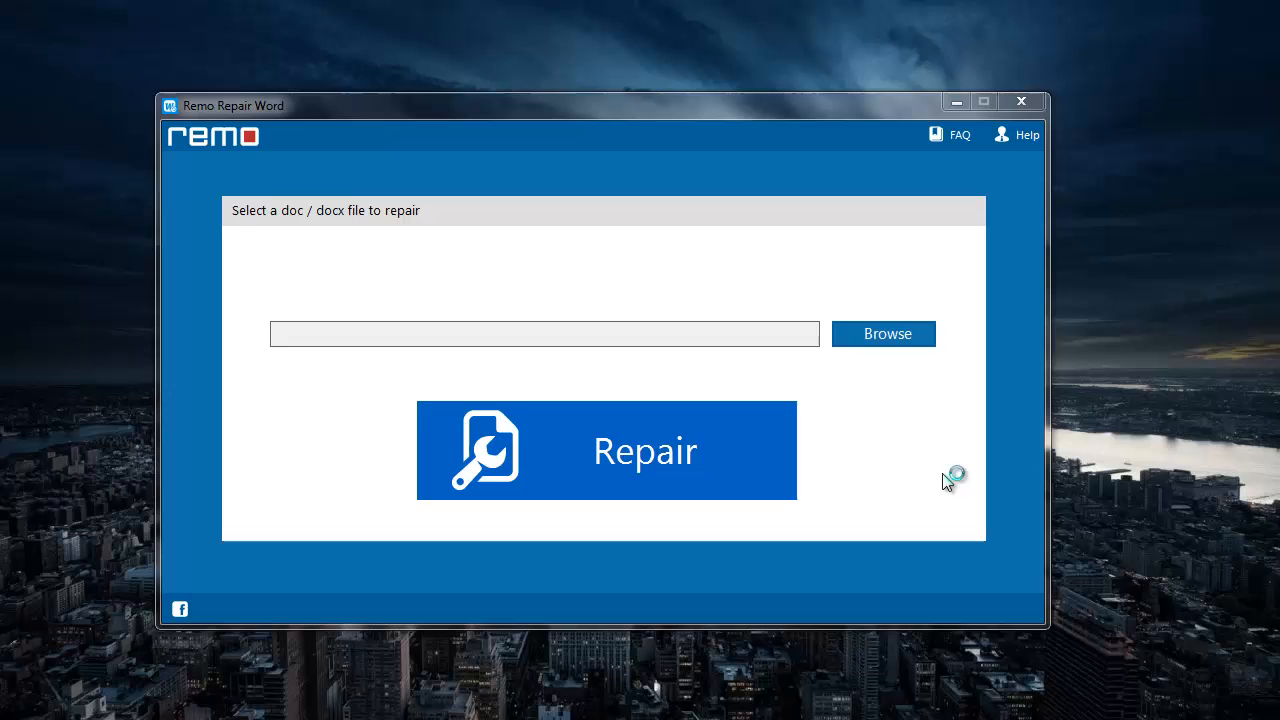
{"action": "mouse_move", "coordinate": [901, 347]}
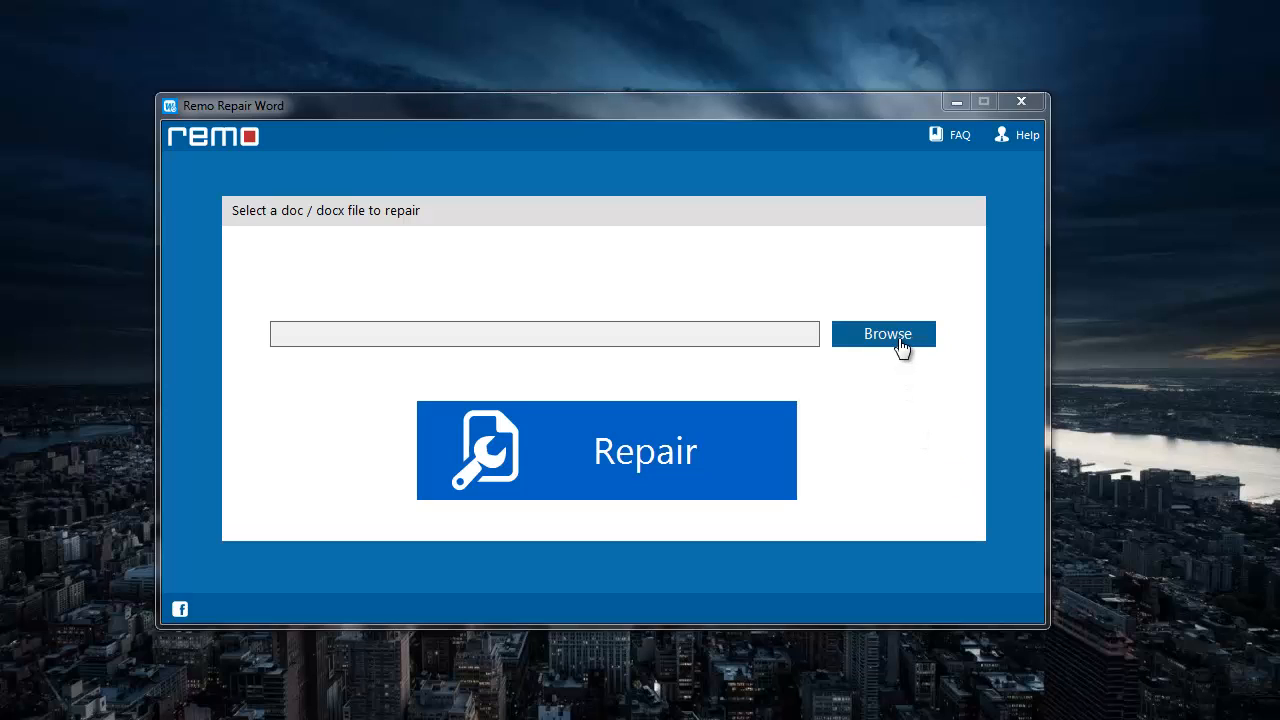
{"action": "mouse_move", "coordinate": [876, 343]}
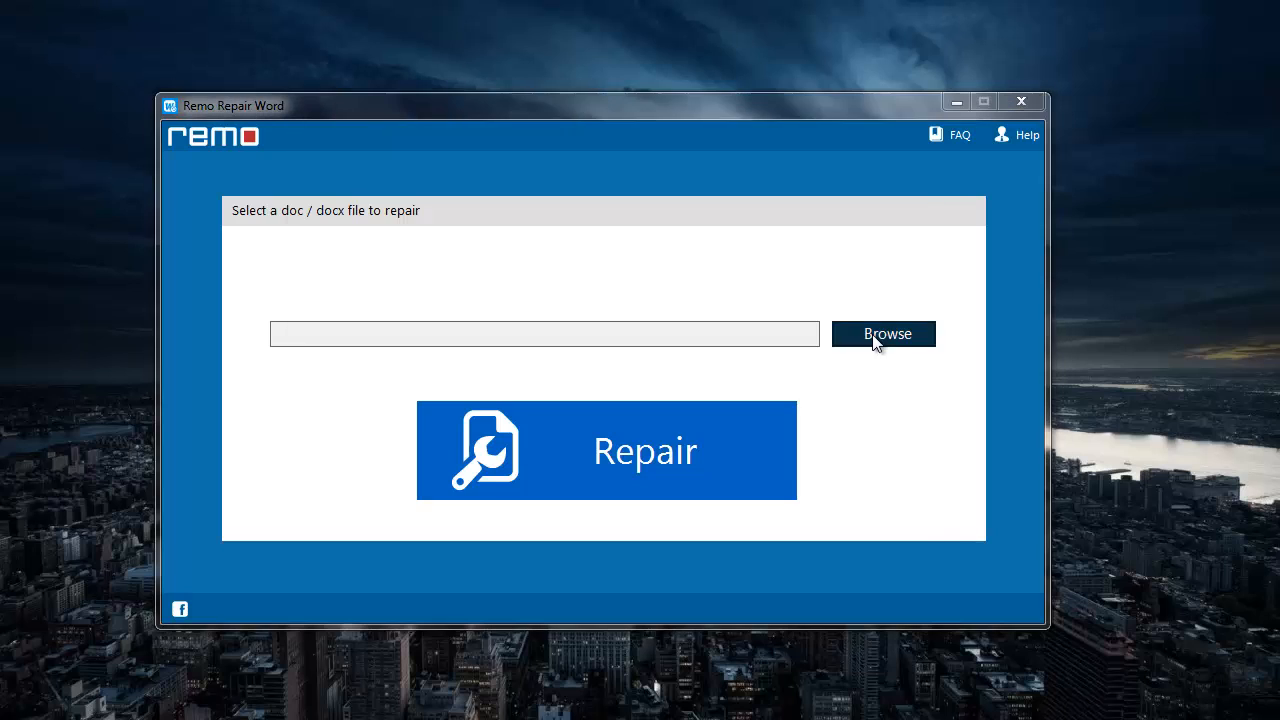
Load 'New Microsoft Office Word Document.docx' from the Desktop as the file to repair
{"action": "left_click", "coordinate": [883, 333]}
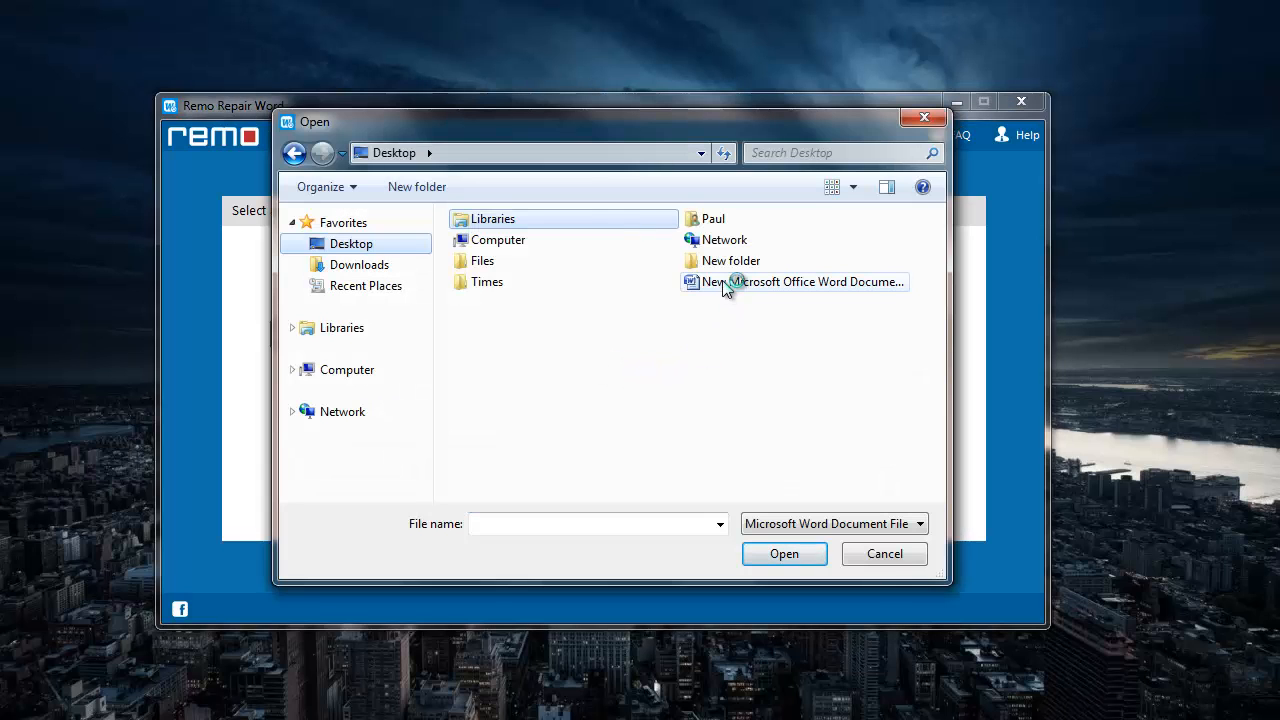
{"action": "left_click", "coordinate": [793, 281]}
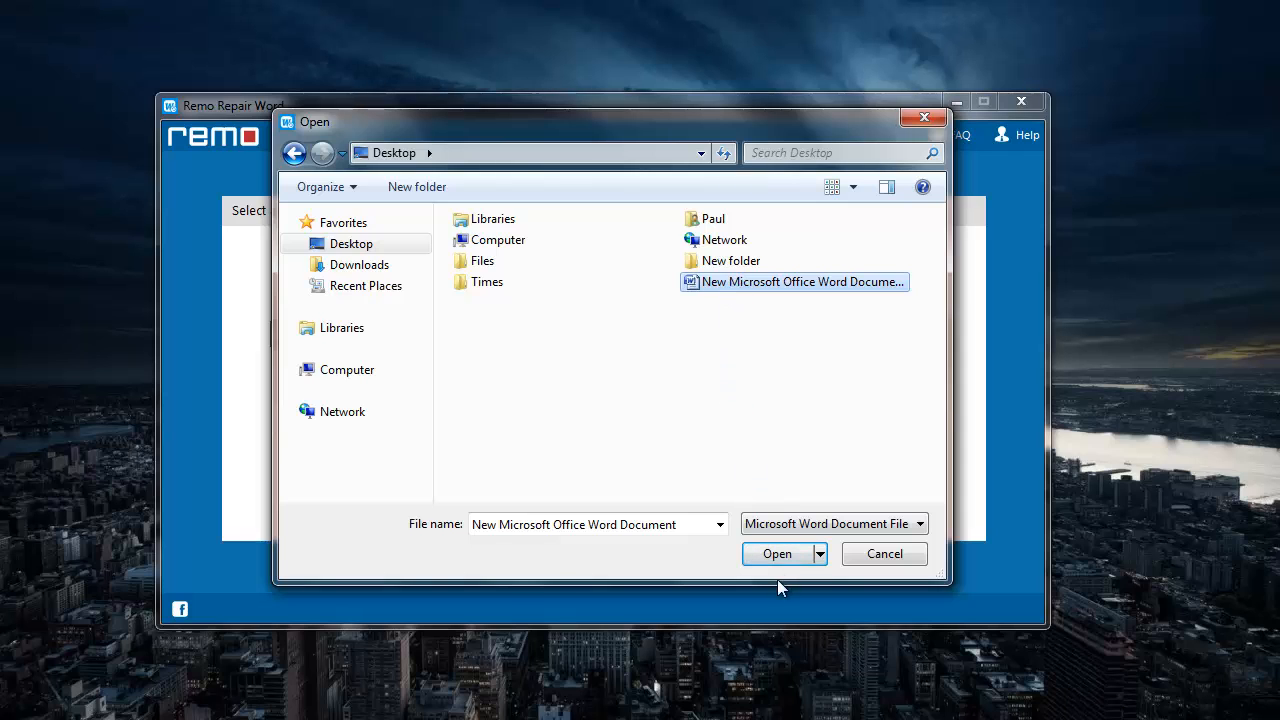
{"action": "left_click", "coordinate": [776, 553]}
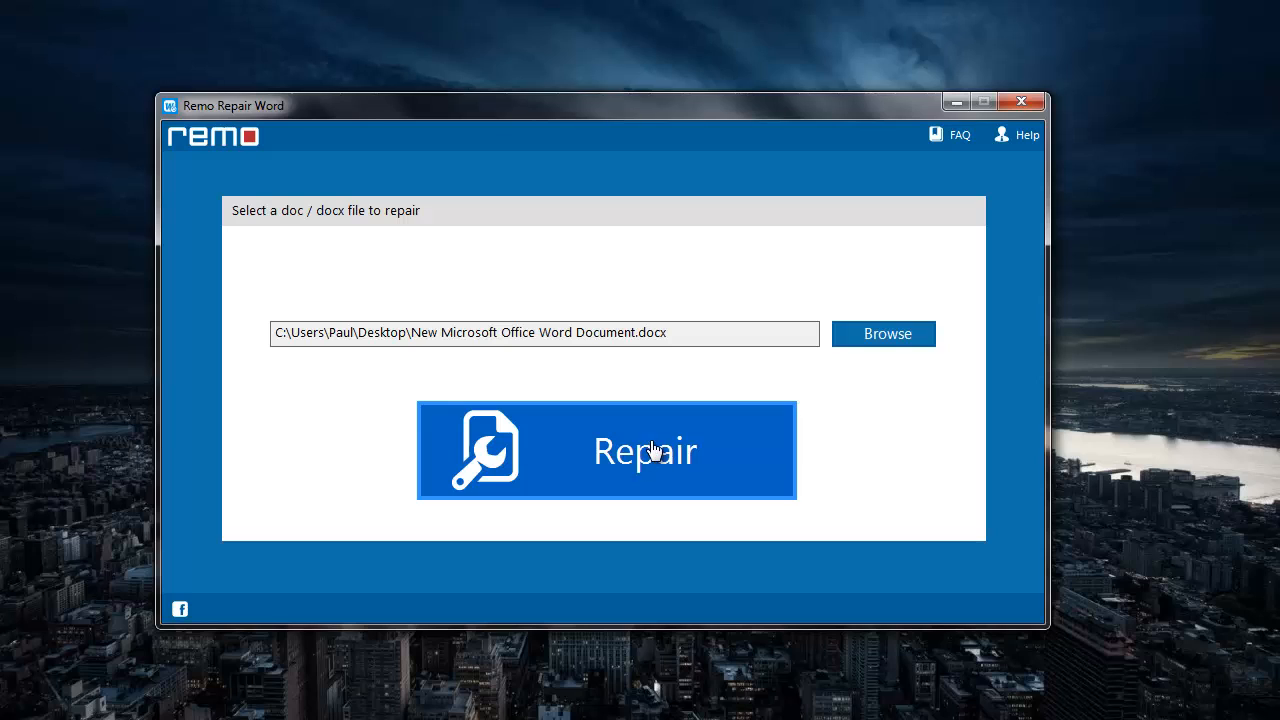
Repair the document and save the repaired copy into 'New folder' on the Desktop
{"action": "left_click", "coordinate": [644, 450]}
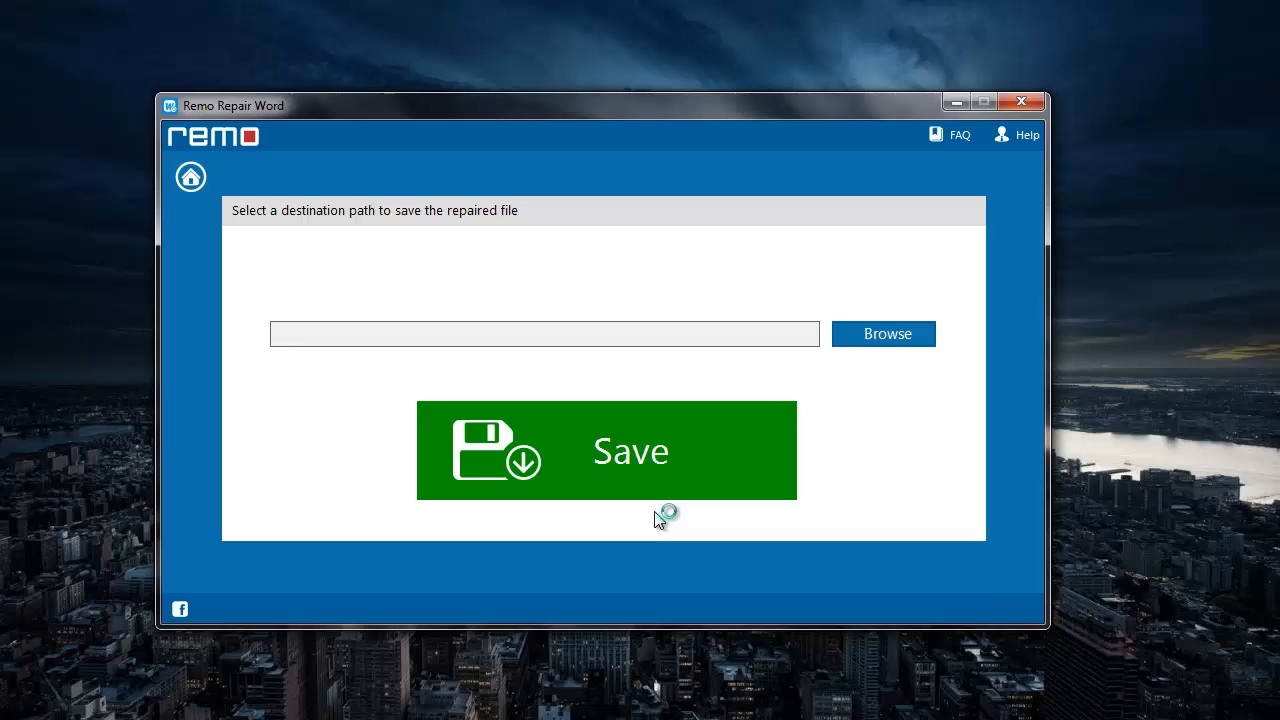
{"action": "mouse_move", "coordinate": [890, 442]}
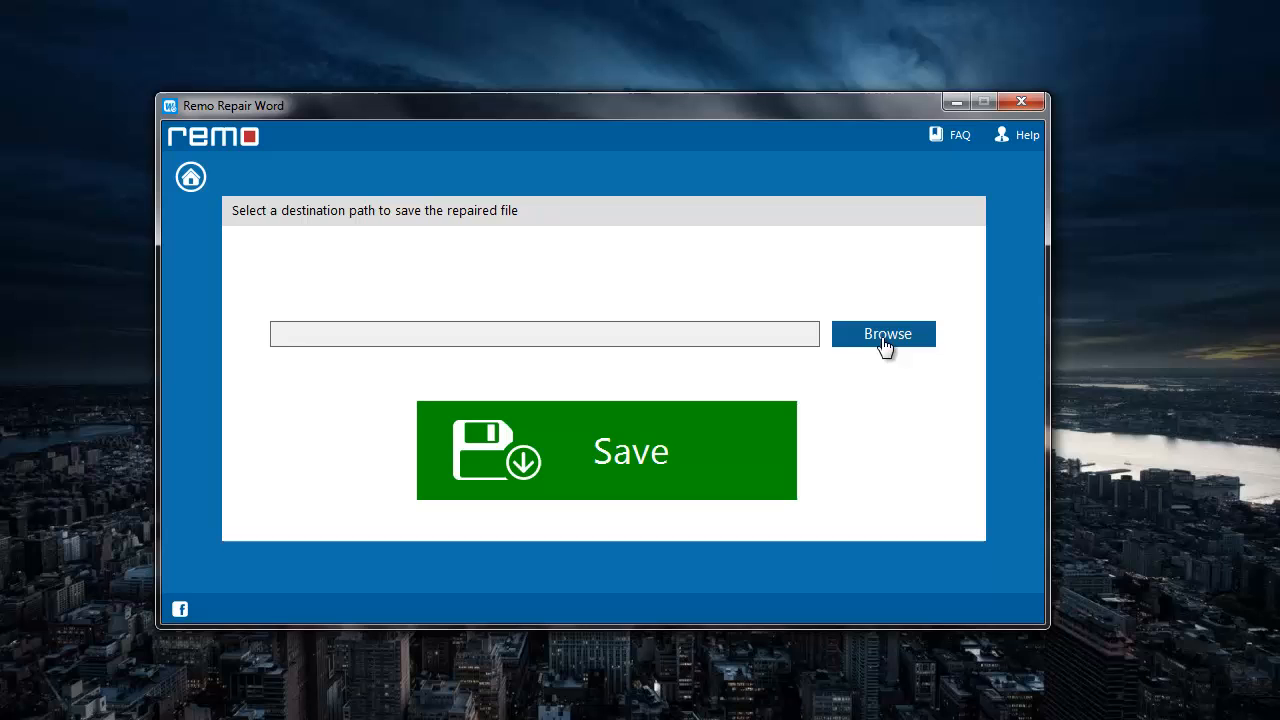
{"action": "left_click", "coordinate": [884, 333]}
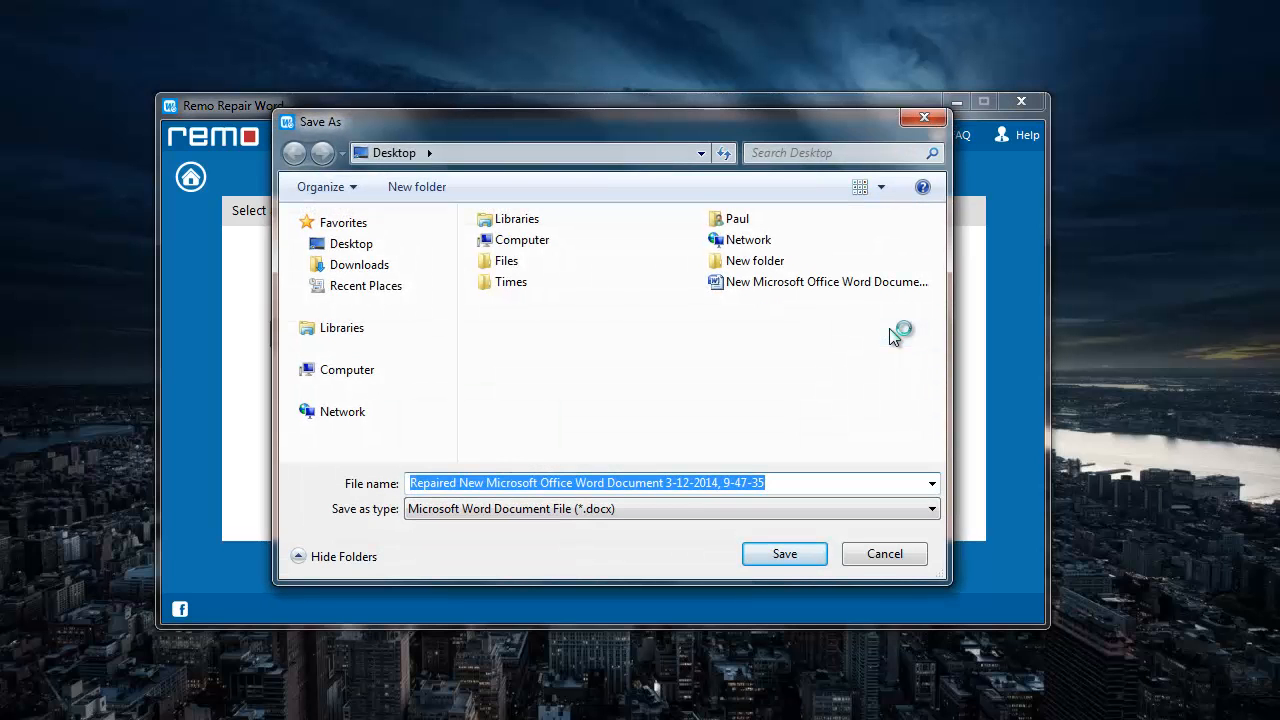
{"action": "double_click", "coordinate": [754, 260]}
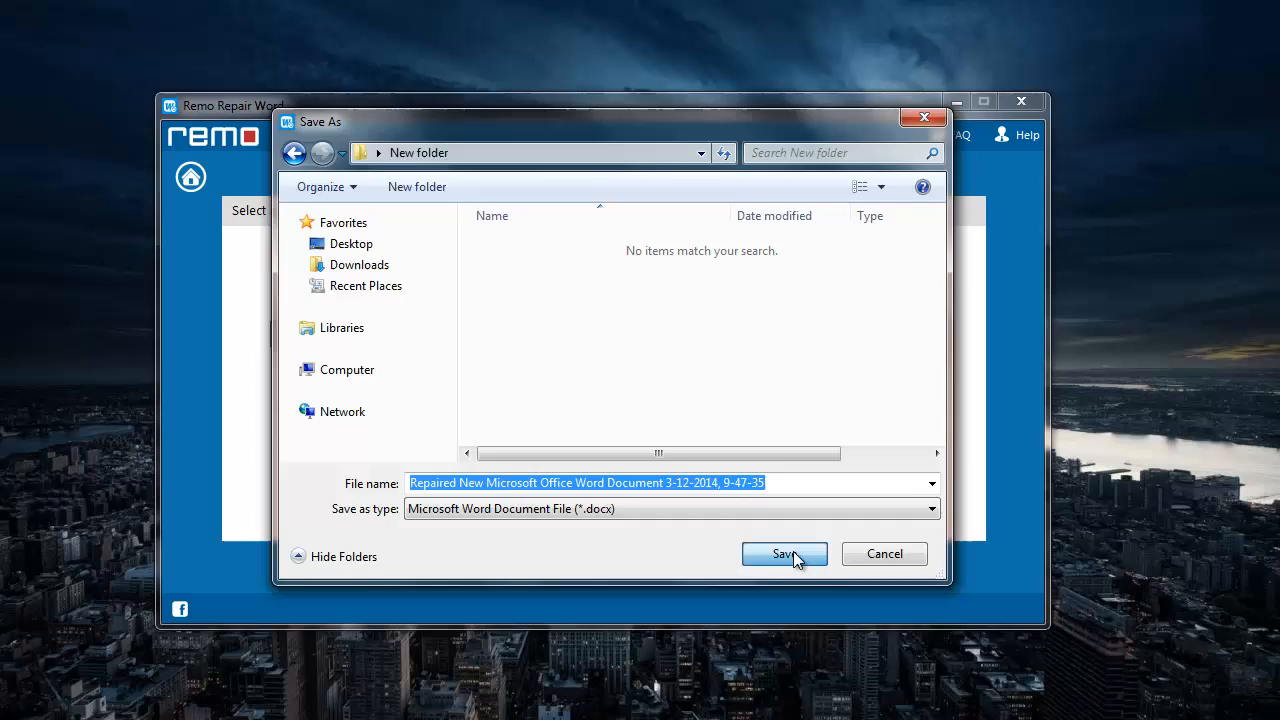
{"action": "left_click", "coordinate": [784, 554]}
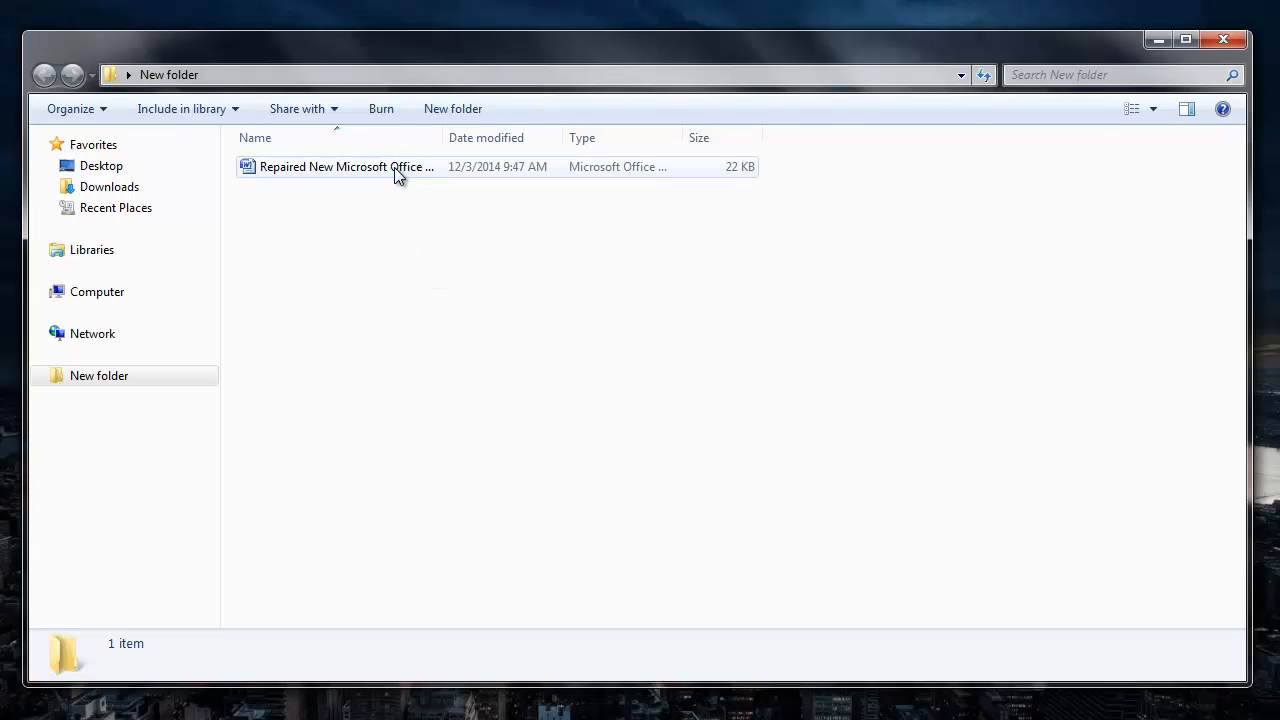
Select the repaired Word file in New folder to view its 21.9 KB details
{"action": "left_click", "coordinate": [345, 166]}
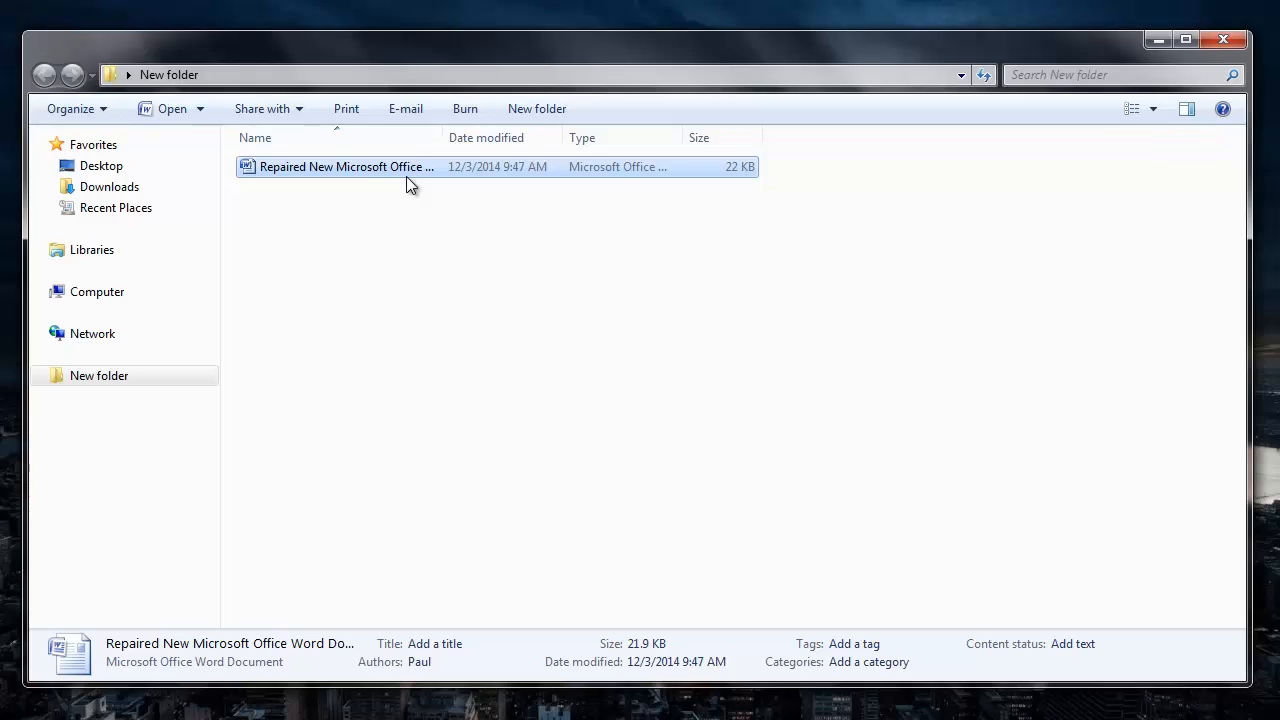
{"action": "mouse_move", "coordinate": [383, 179]}
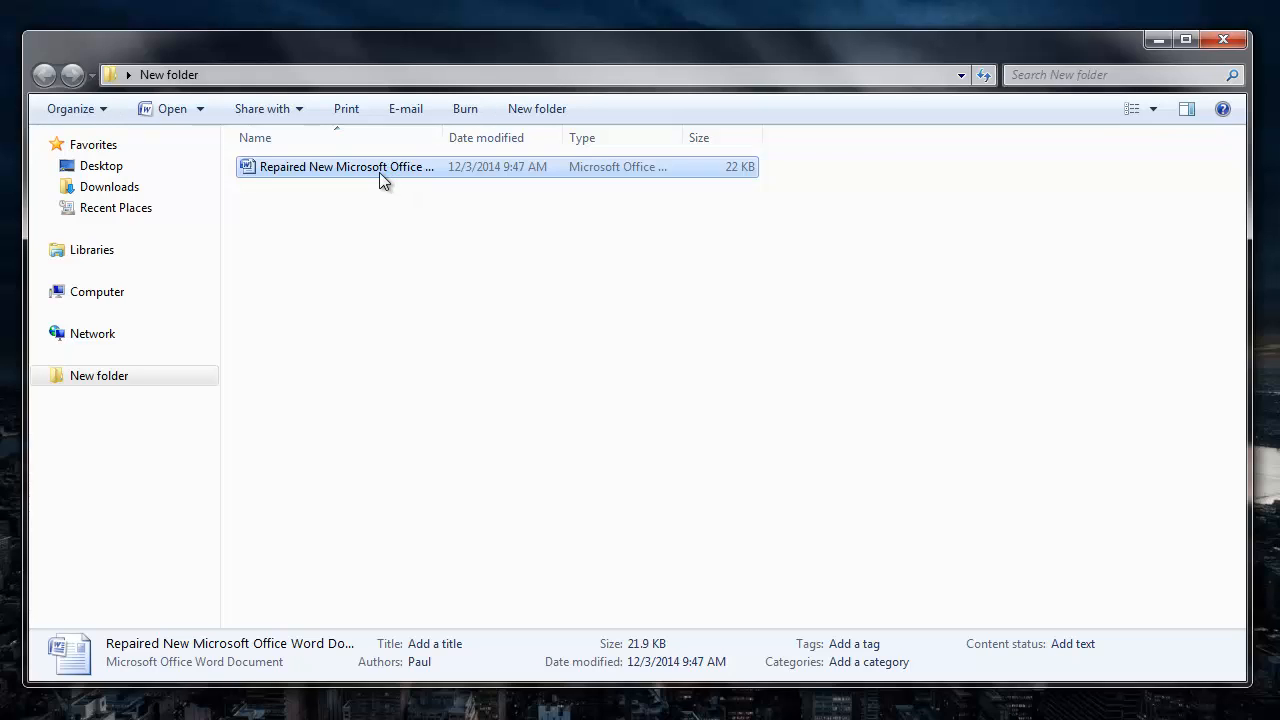